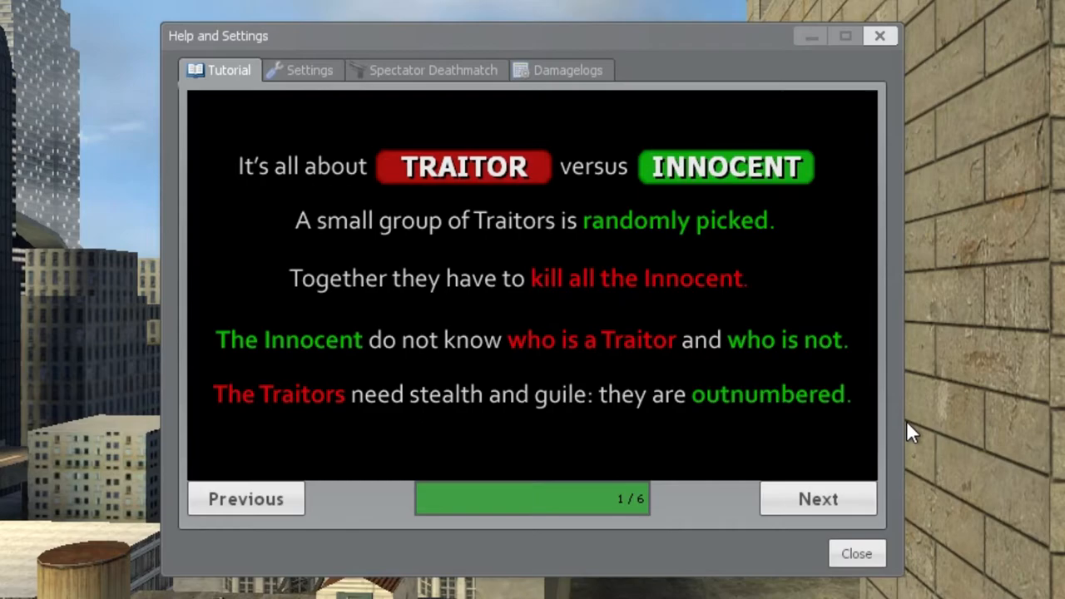
Step: Advance the TTT tutorial to the next page before the Traitor round begins
click(817, 499)
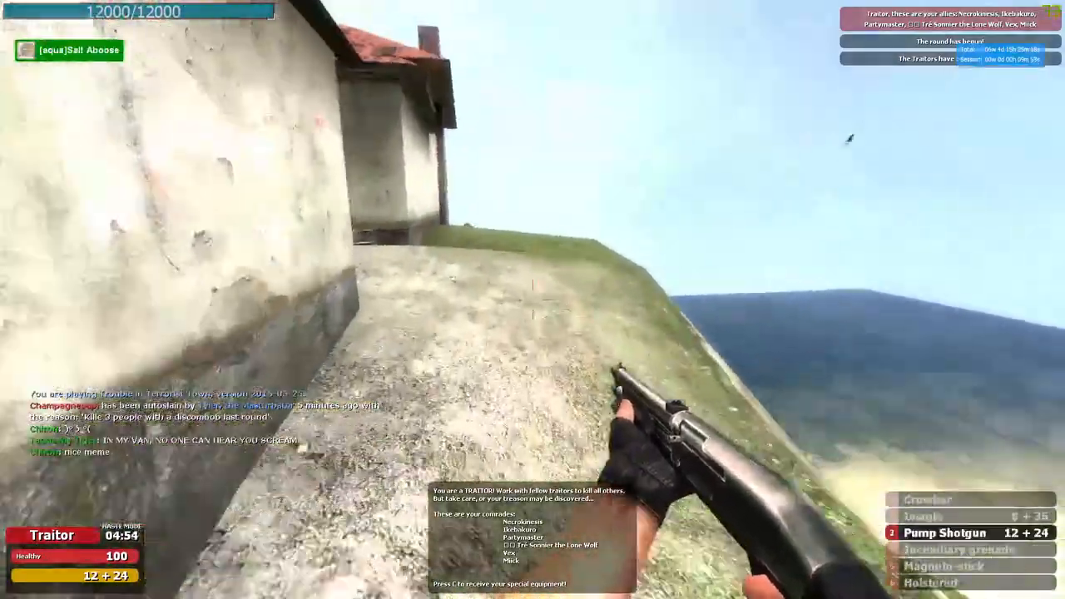
Step: Show and then hide the server scoreboard with player karma, score, deaths and ping
key(tab)
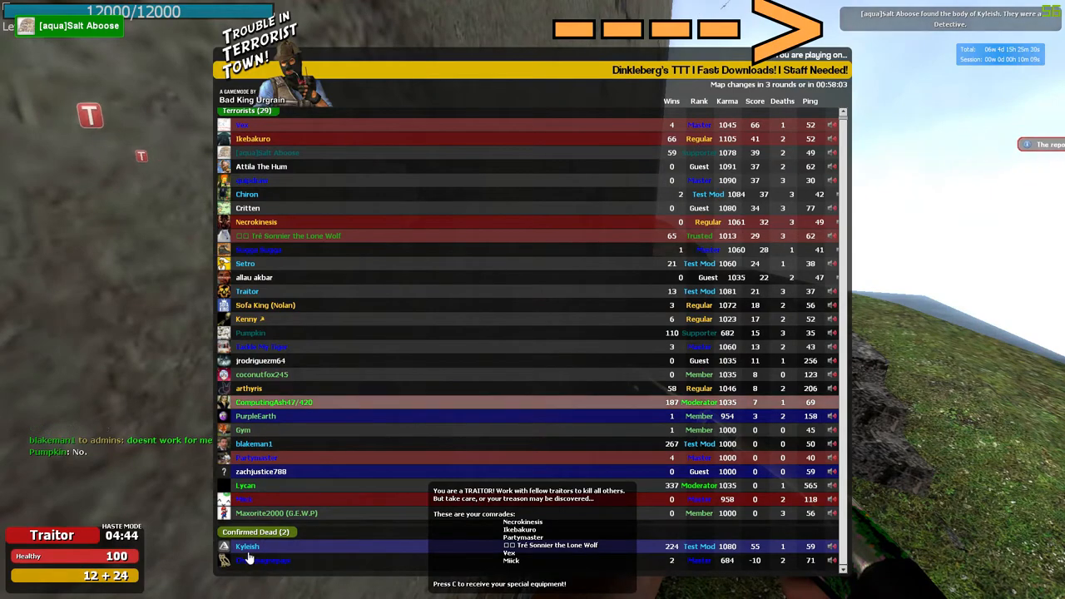
key(tab)
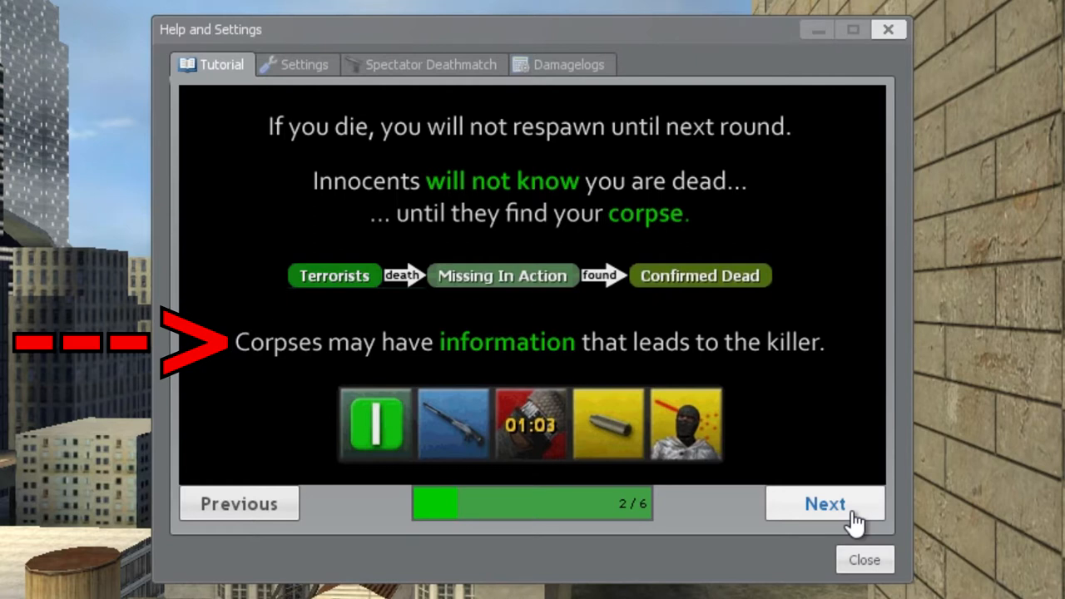
Step: Advance the tutorial past the dying and missing-in-action page
click(864, 559)
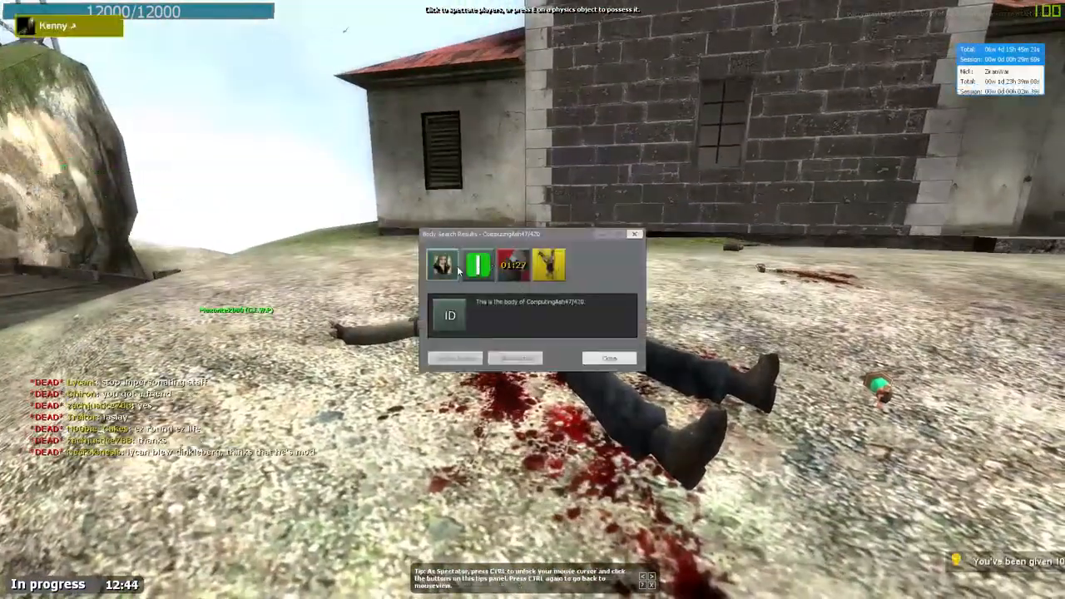
Step: Inspect two clue icons in the Body Search Results window of a corpse
click(477, 265)
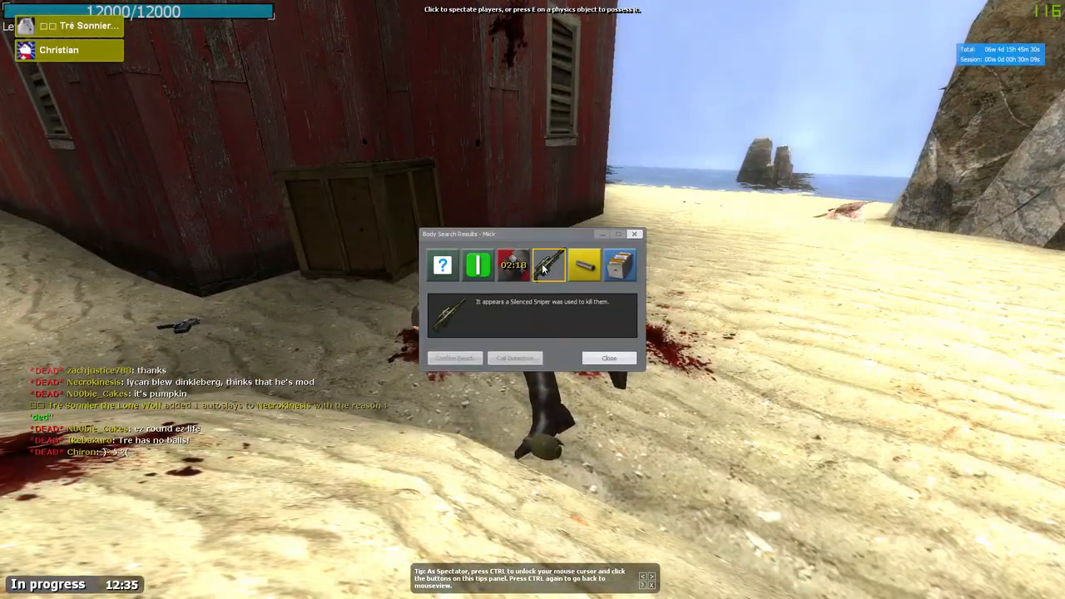
click(619, 264)
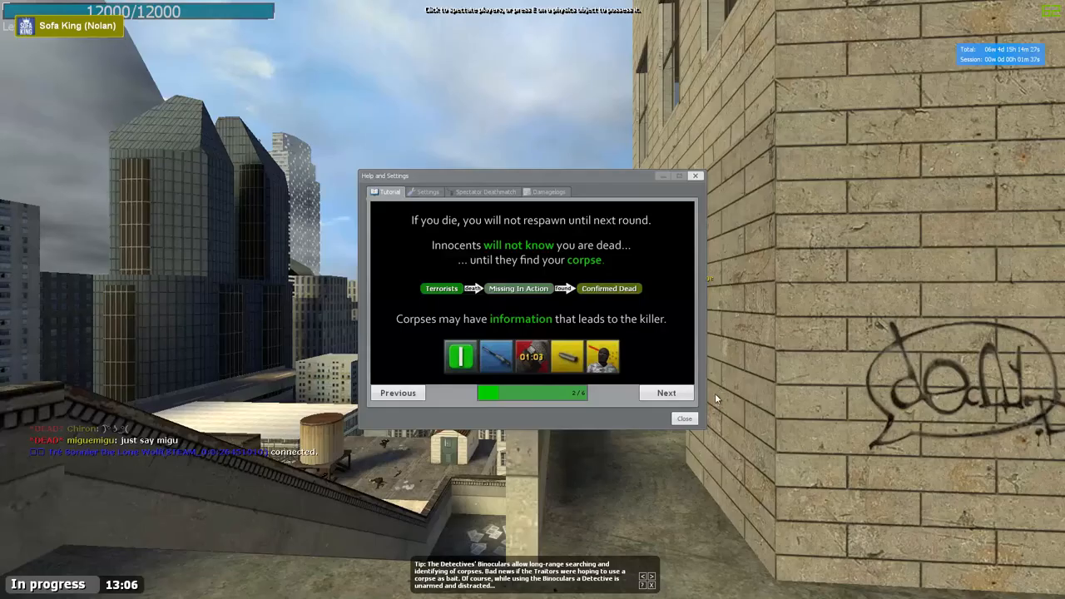
Step: Advance the tutorial to the Traitor and Detective special equipment page
click(666, 392)
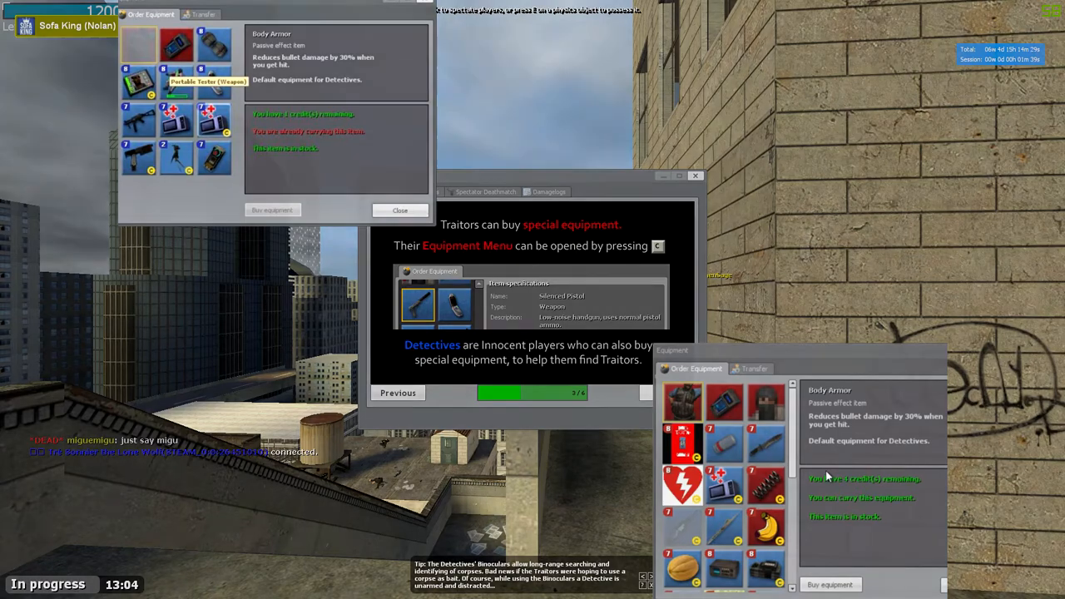
Step: Advance the tutorial to the Innocent, Traitor and Detective role tips page
click(666, 392)
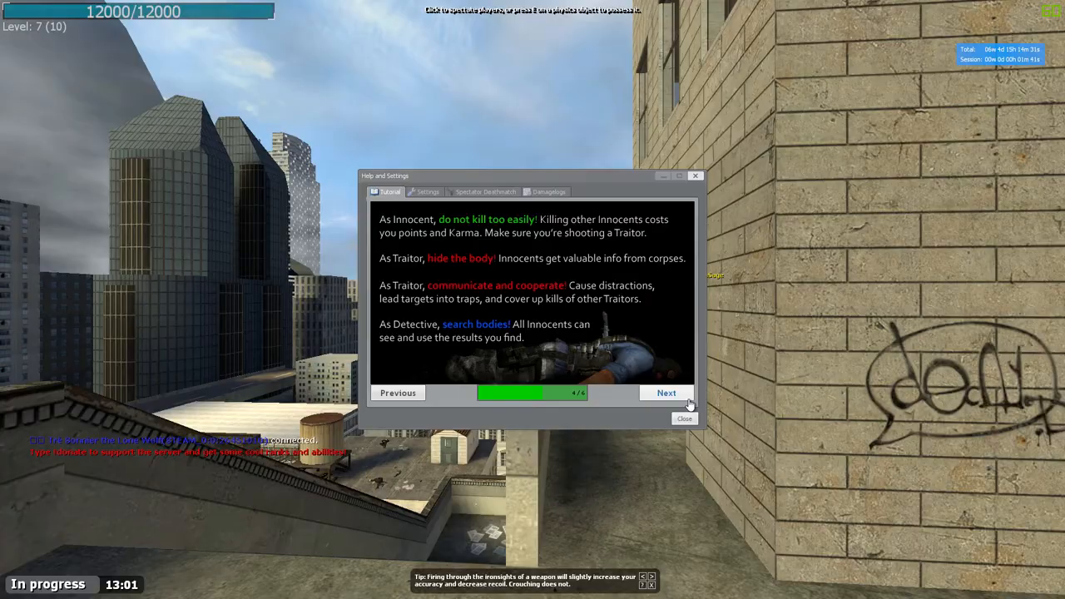
click(666, 393)
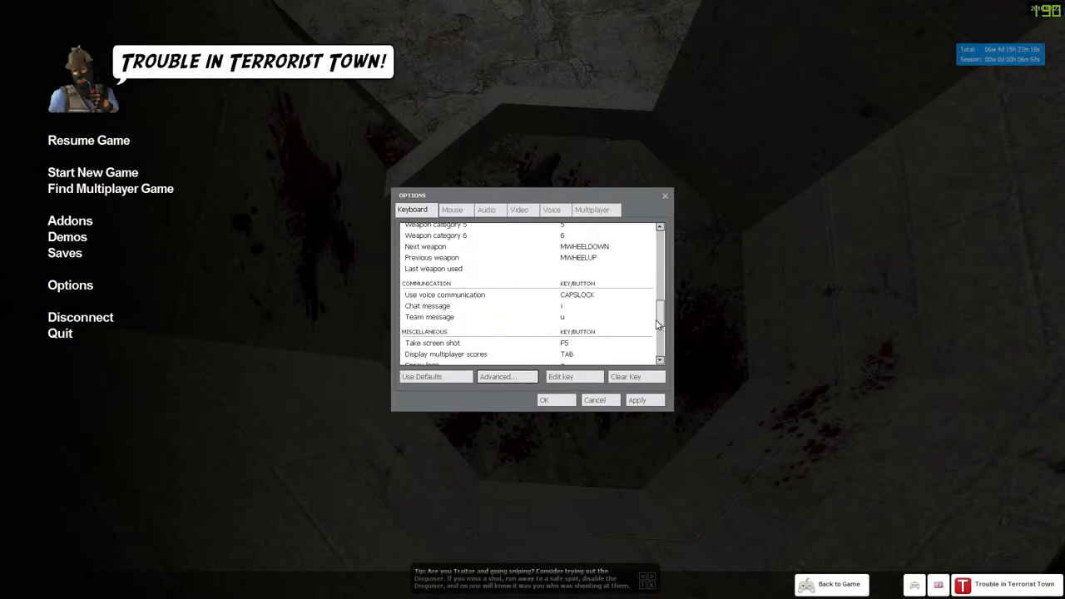
Step: Scroll the keyboard bindings down to the Communication section with voice on CAPSLOCK
scroll(down, 3)
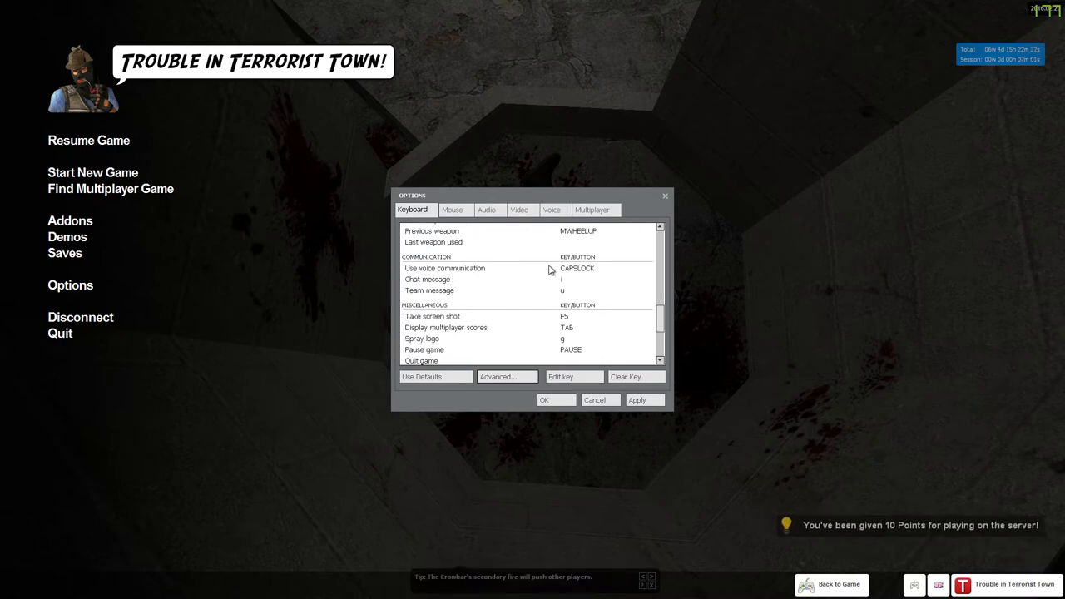
mouse_move(410, 290)
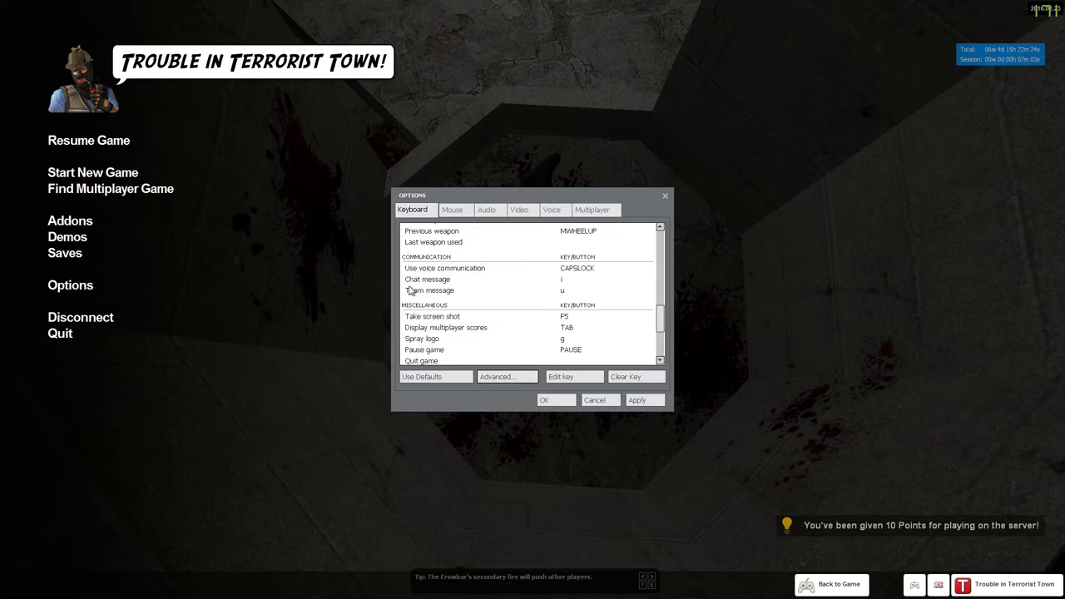